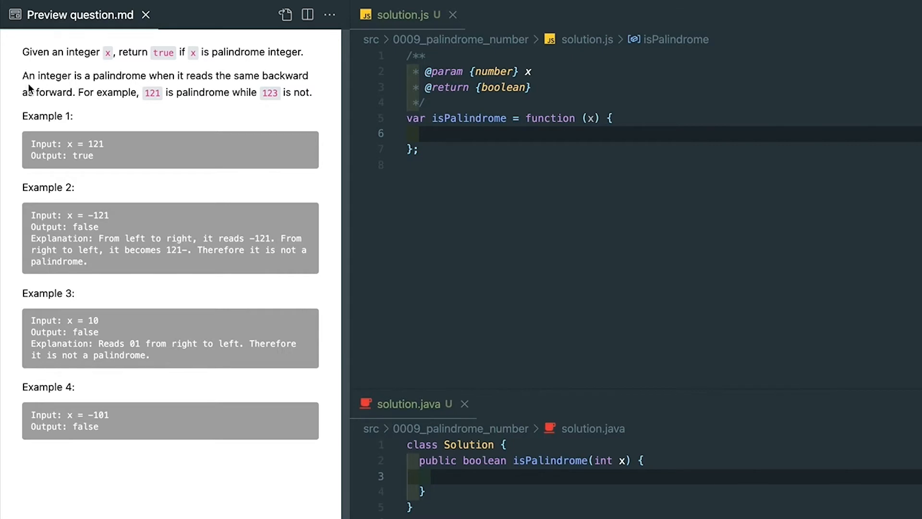
pyautogui.moveTo(280, 91)
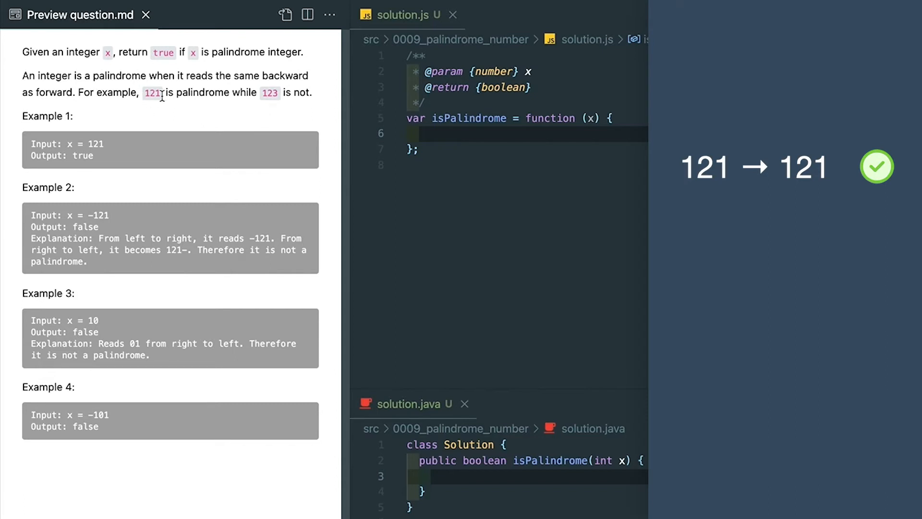
pyautogui.moveTo(335, 116)
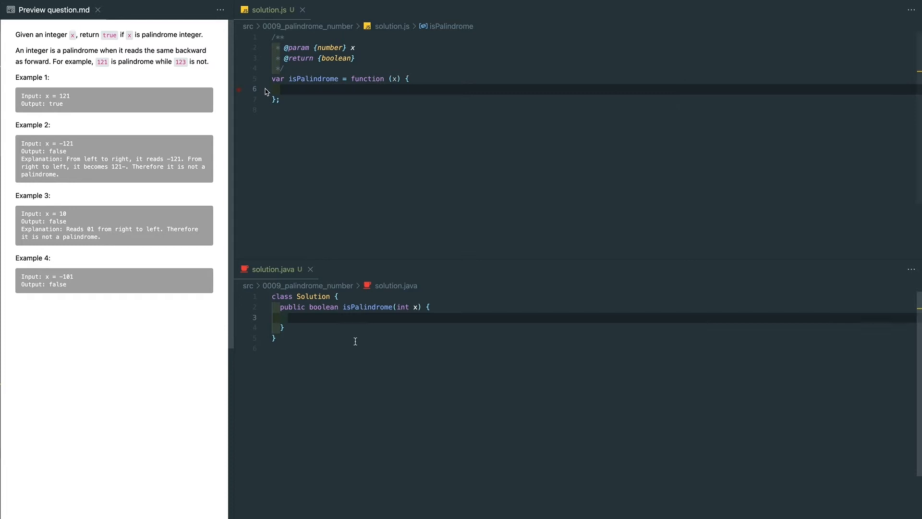
# Step: Add the guard 'if (x < 0) return false;' and position the cursor for the next line
pyautogui.write('if (x < 0) return false;')
pyautogui.write('if (x % 10 == 0 && x != 0) return false;')
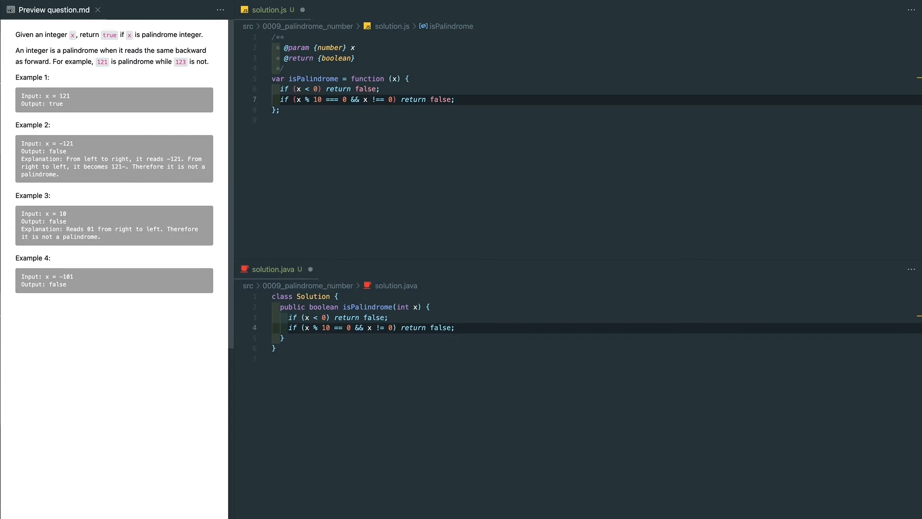
pyautogui.click(454, 327)
pyautogui.write('int revertedNumber = 0;')
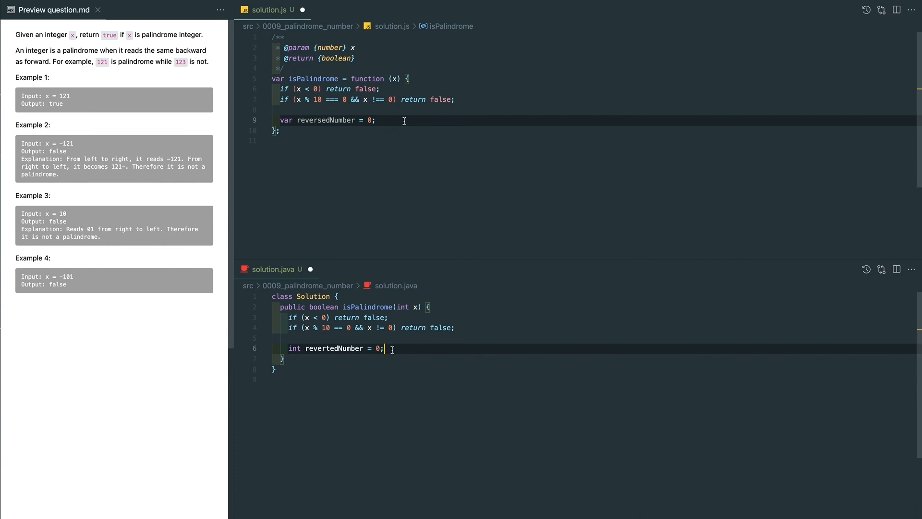
# Step: Write the 'while (x > reversedNumber)' loop dividing x by 10 and return 'x === reversedNumber'
pyautogui.write('while (x > reversedNumber) {')
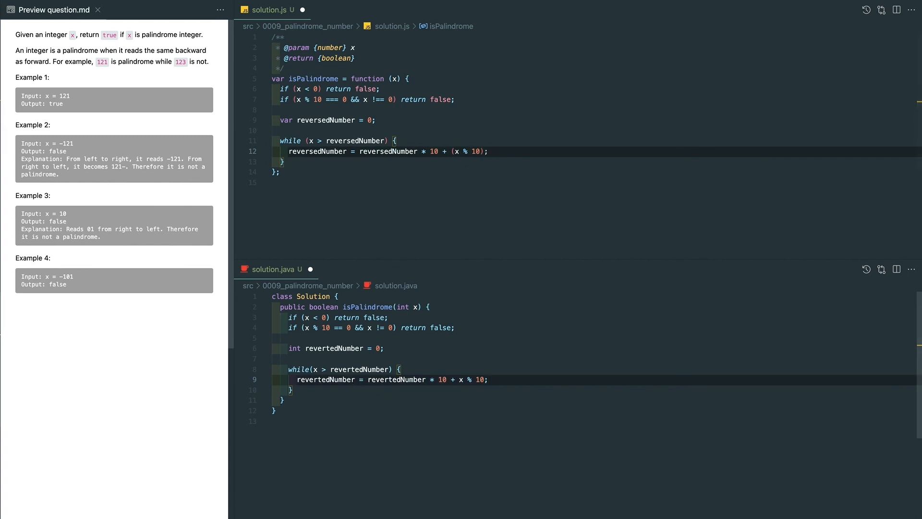
pyautogui.write('x = Math.floor(x / 10);')
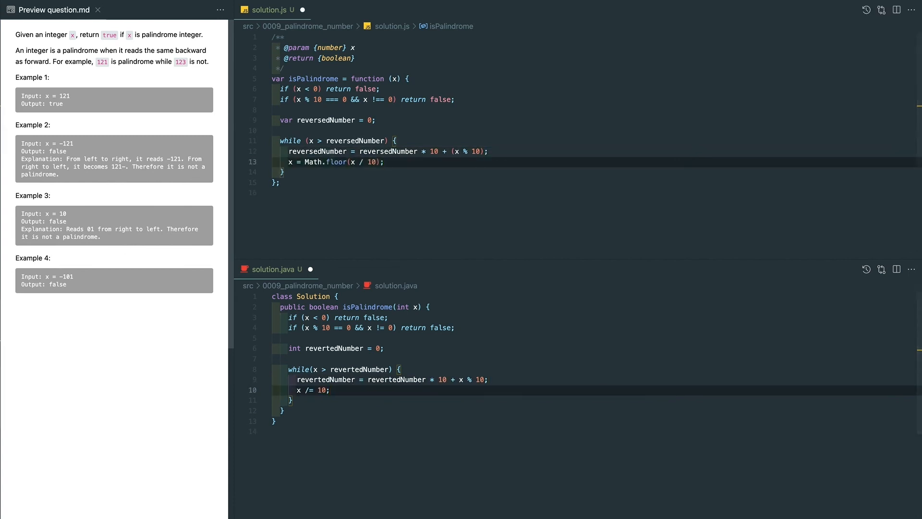
pyautogui.write('return x === reversedNumber;')
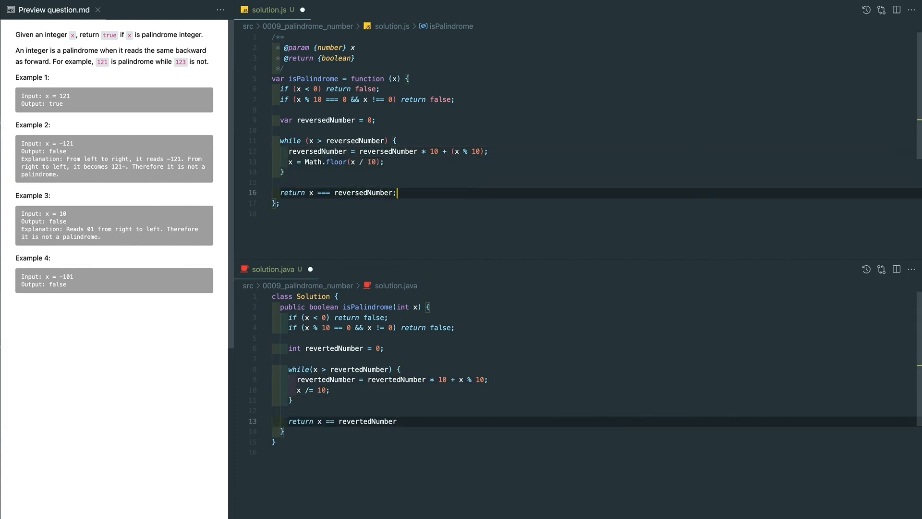